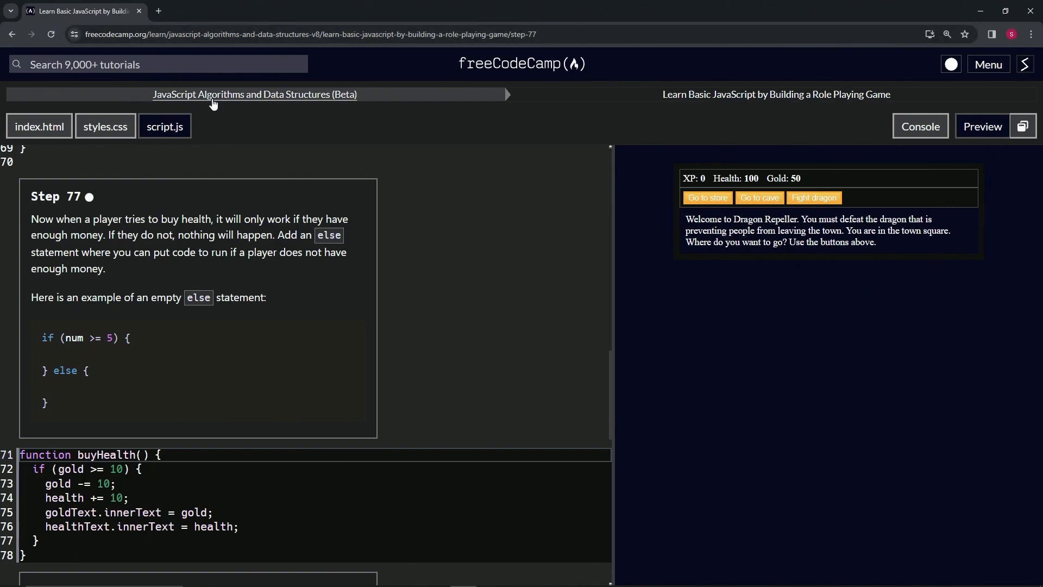
pyautogui.moveTo(665, 111)
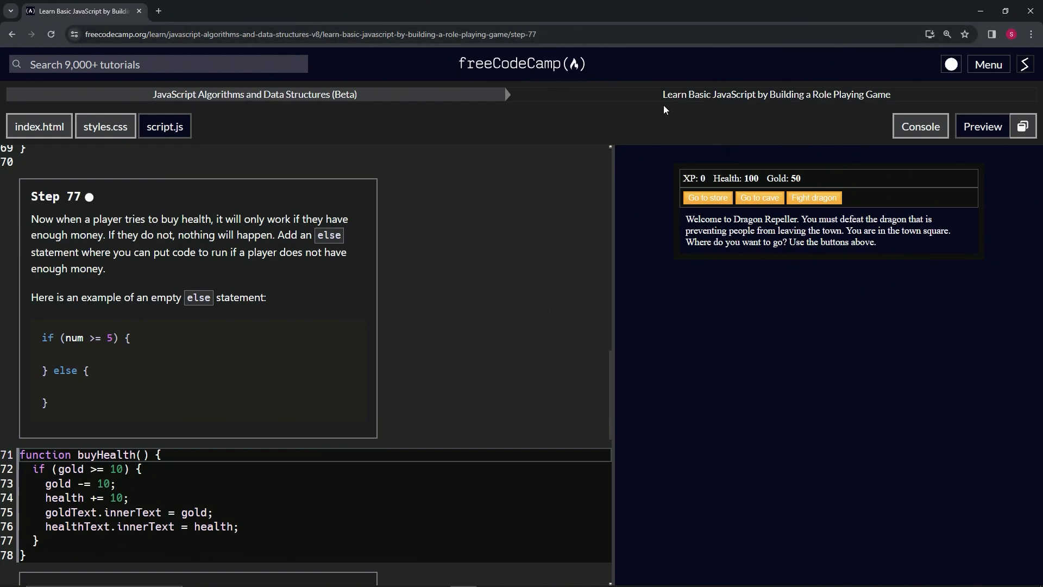
pyautogui.moveTo(432, 151)
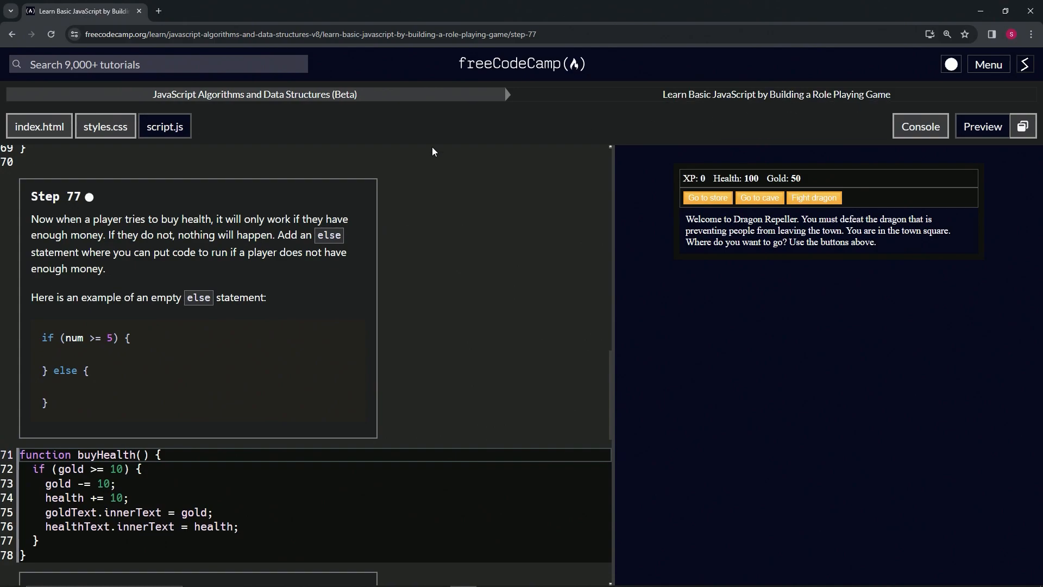
pyautogui.moveTo(91, 206)
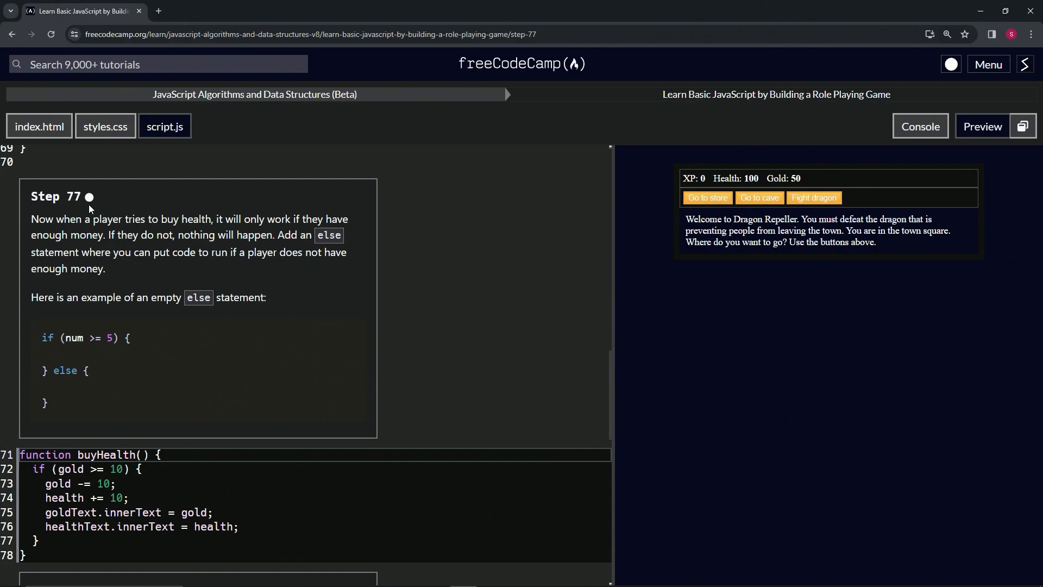
pyautogui.moveTo(64, 223)
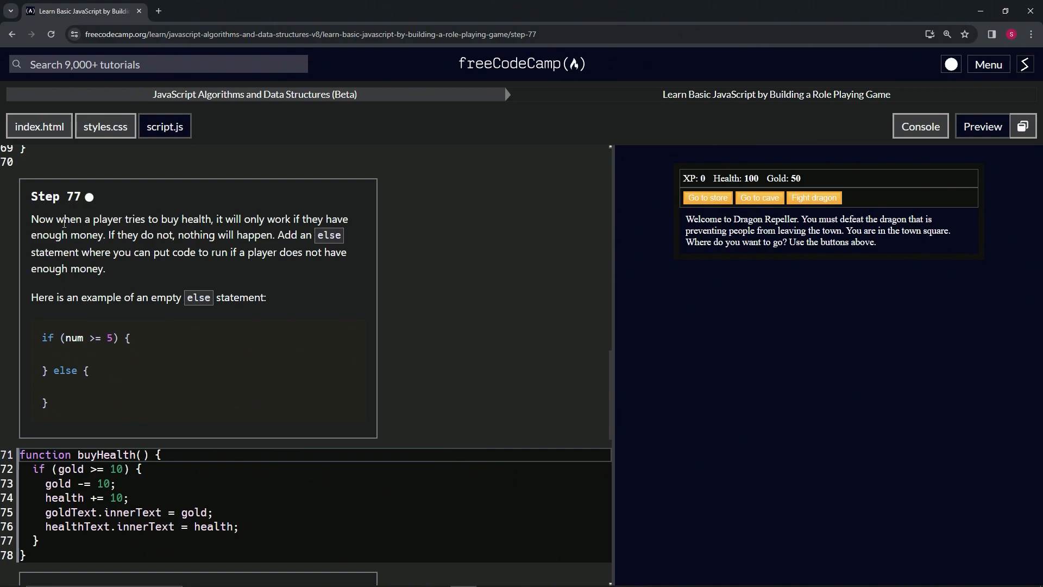
pyautogui.moveTo(211, 248)
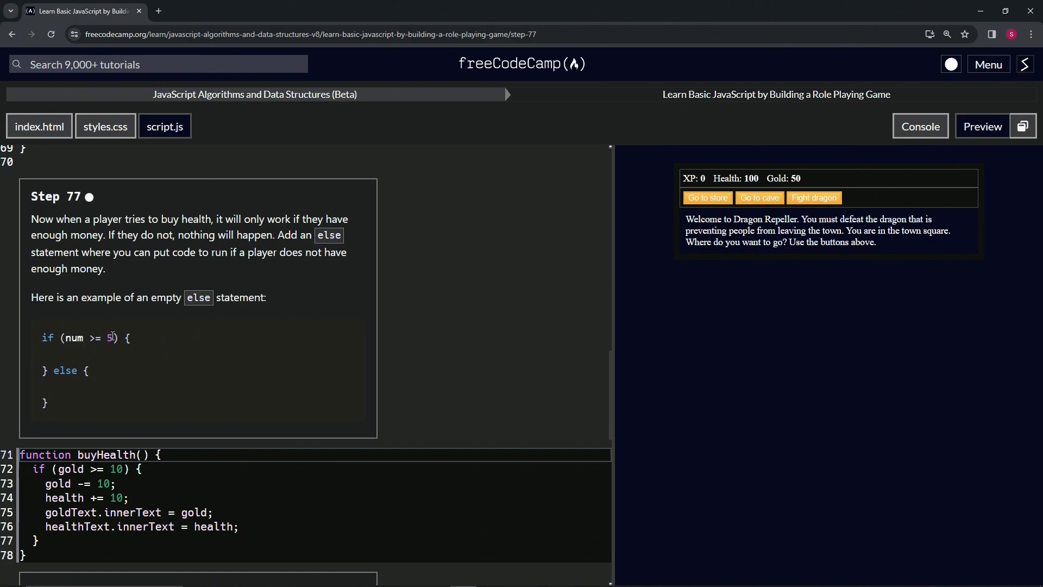
pyautogui.moveTo(75, 359)
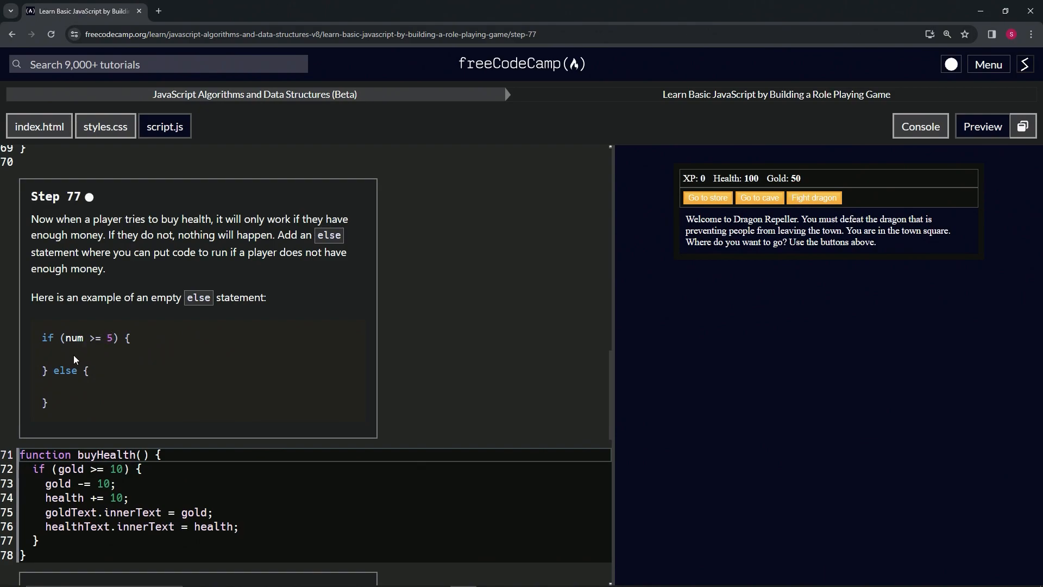
pyautogui.moveTo(67, 369)
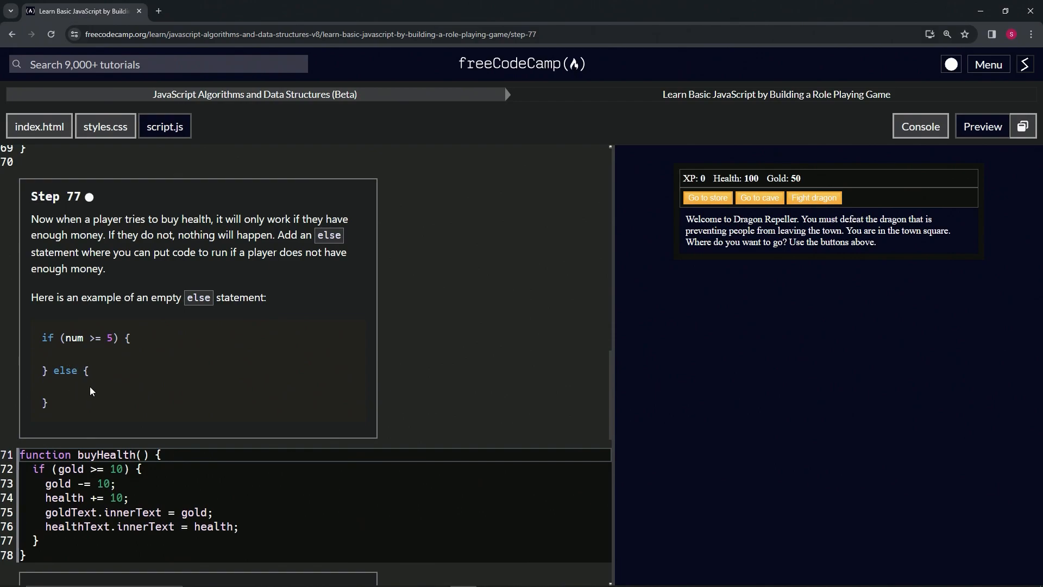
# Step: Add an empty else {} block after the if inside buyHealth
pyautogui.click(78, 542)
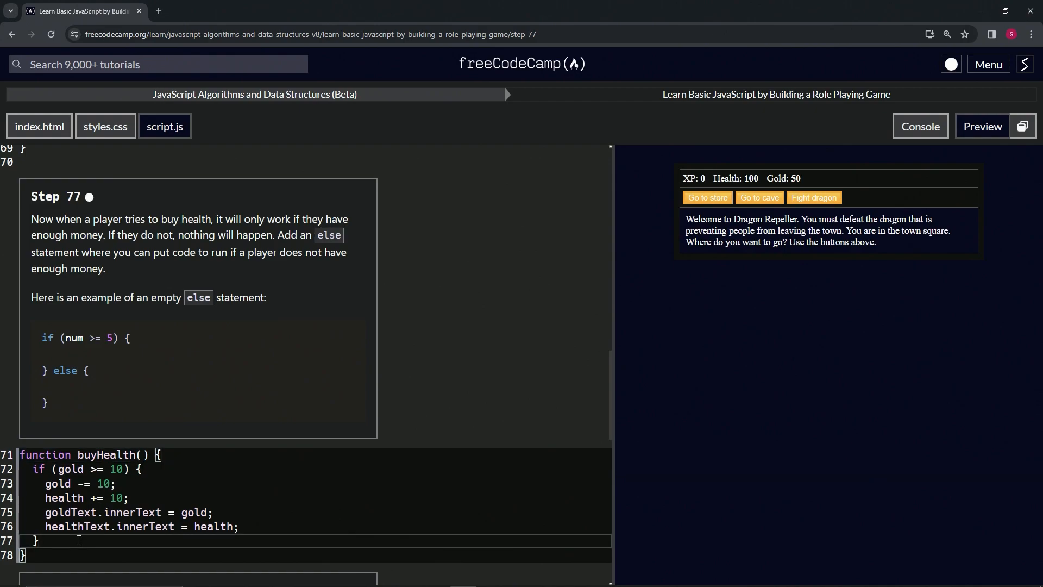
pyautogui.moveTo(87, 533)
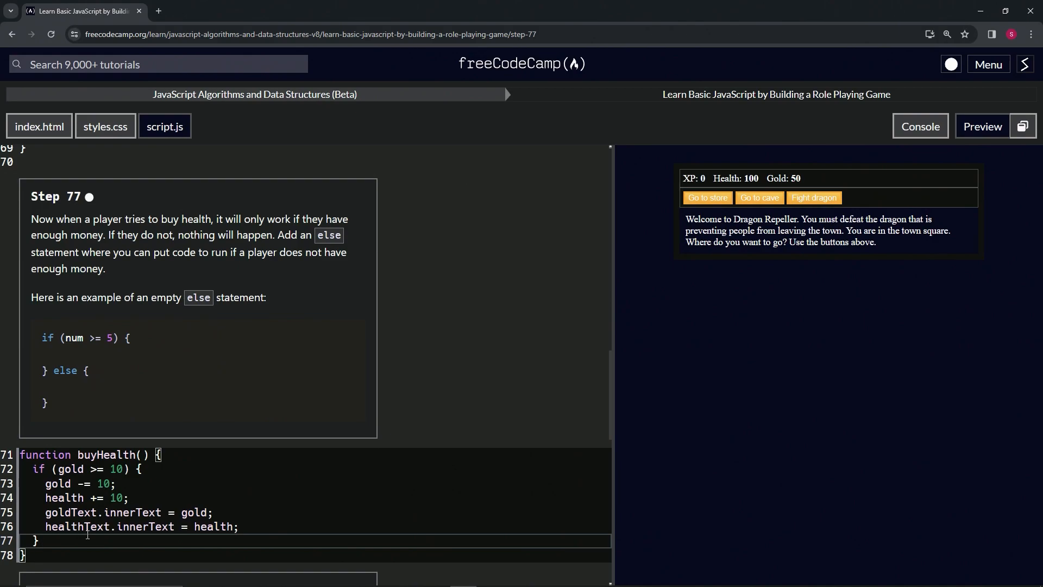
pyautogui.write('else')
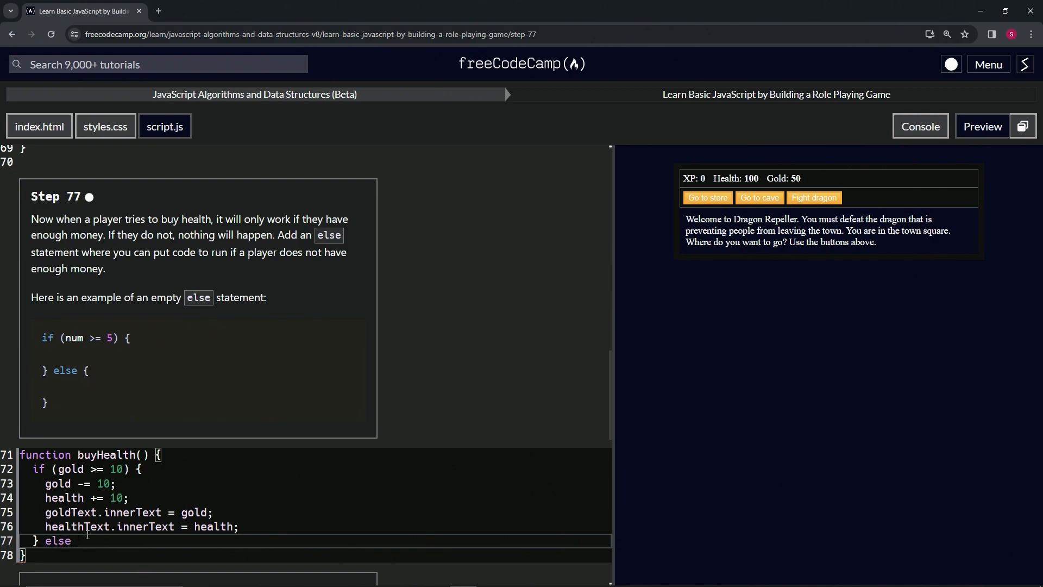
pyautogui.write('{}')
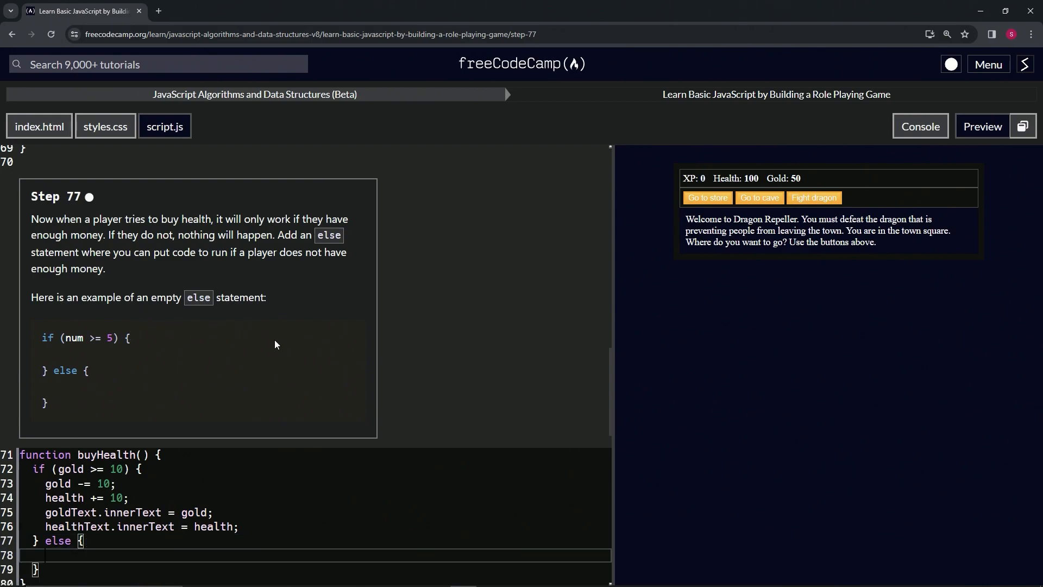
# Step: Check the step 77 code, submit it, and advance to step 78
pyautogui.scroll(-3)
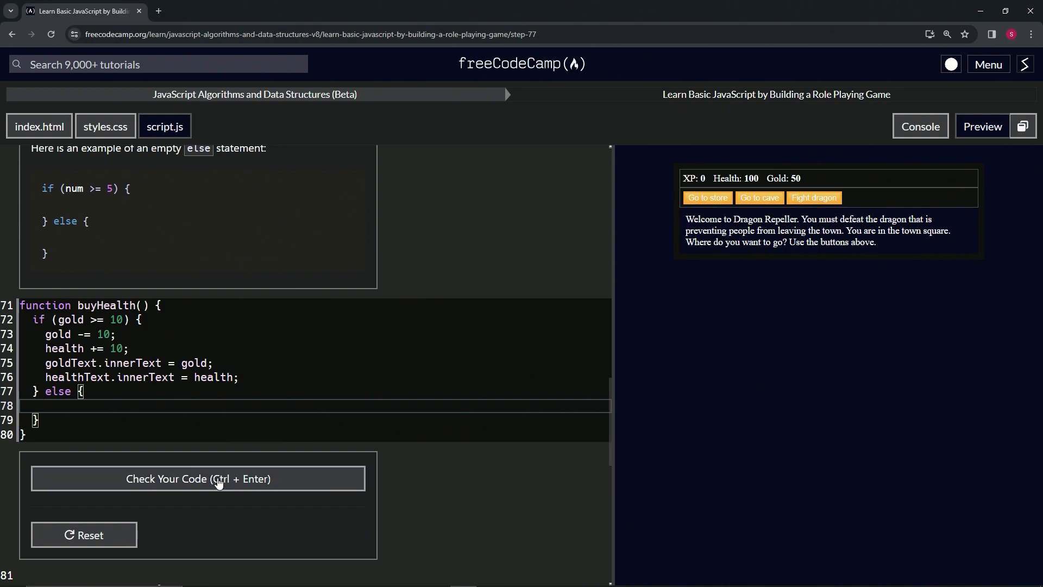
pyautogui.click(198, 478)
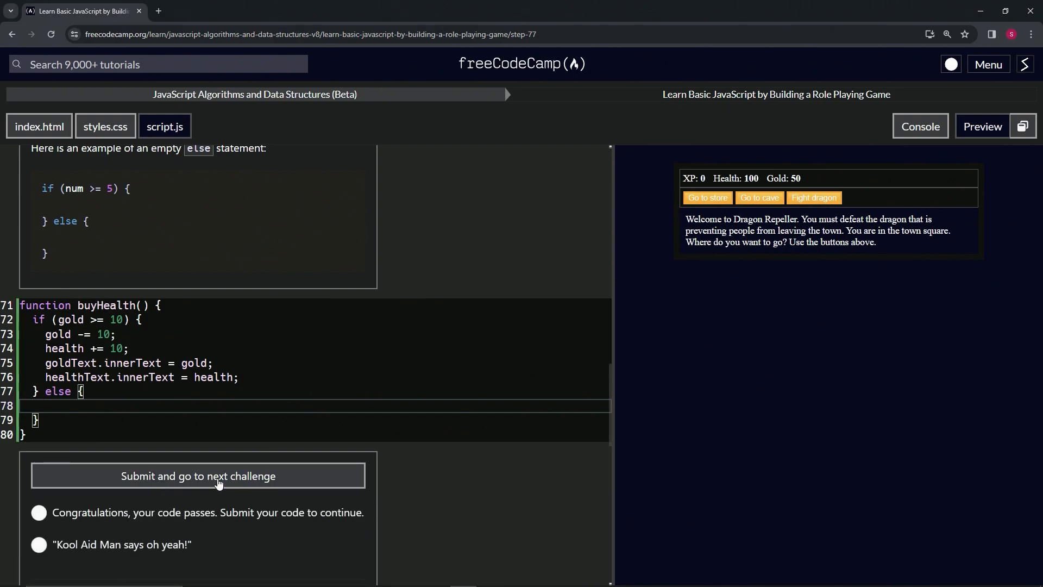
pyautogui.click(198, 476)
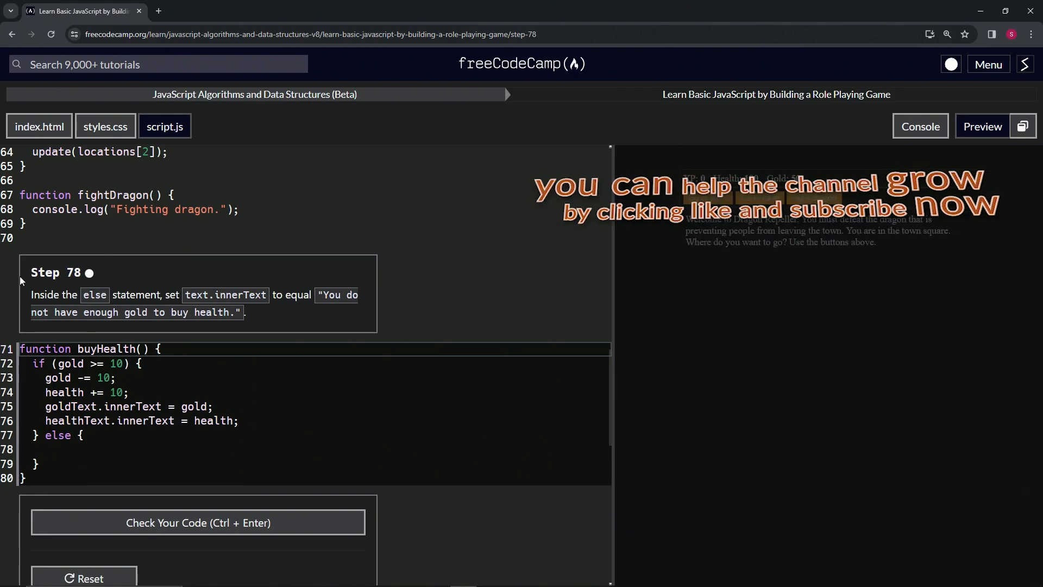
pyautogui.moveTo(82, 287)
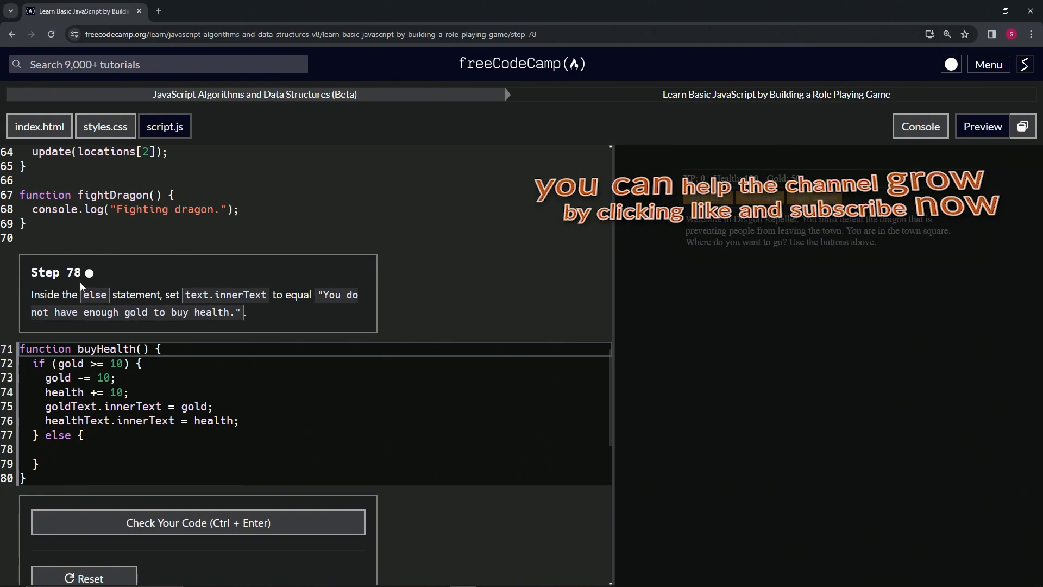